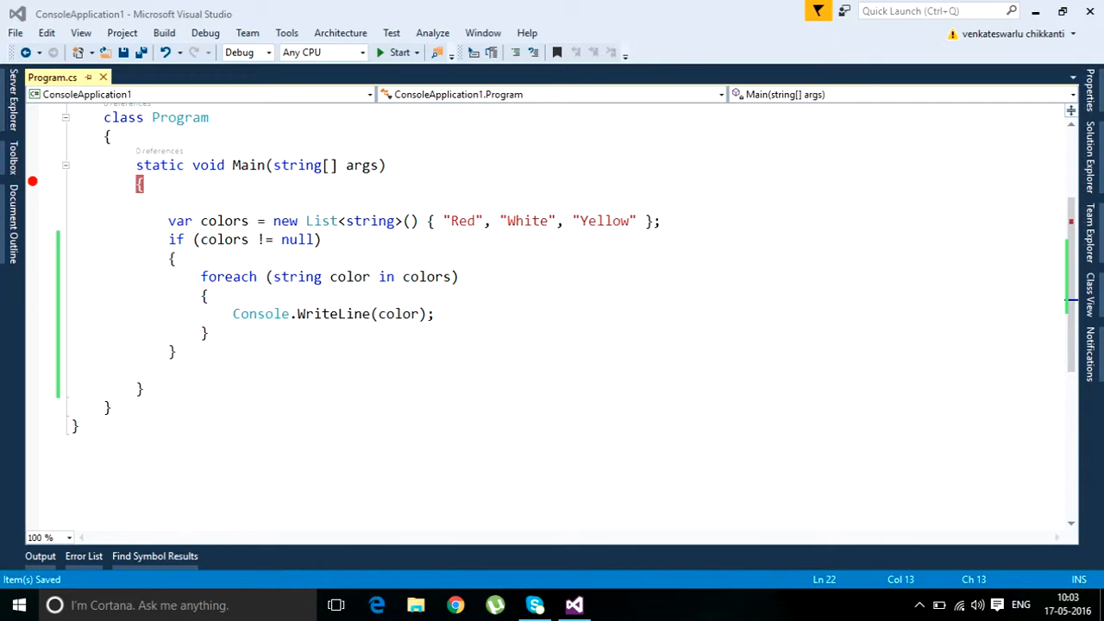
# - Wrap the colors list, null check and foreach loop in a try block
pyautogui.moveTo(167, 221); pyautogui.dragTo(178, 352)
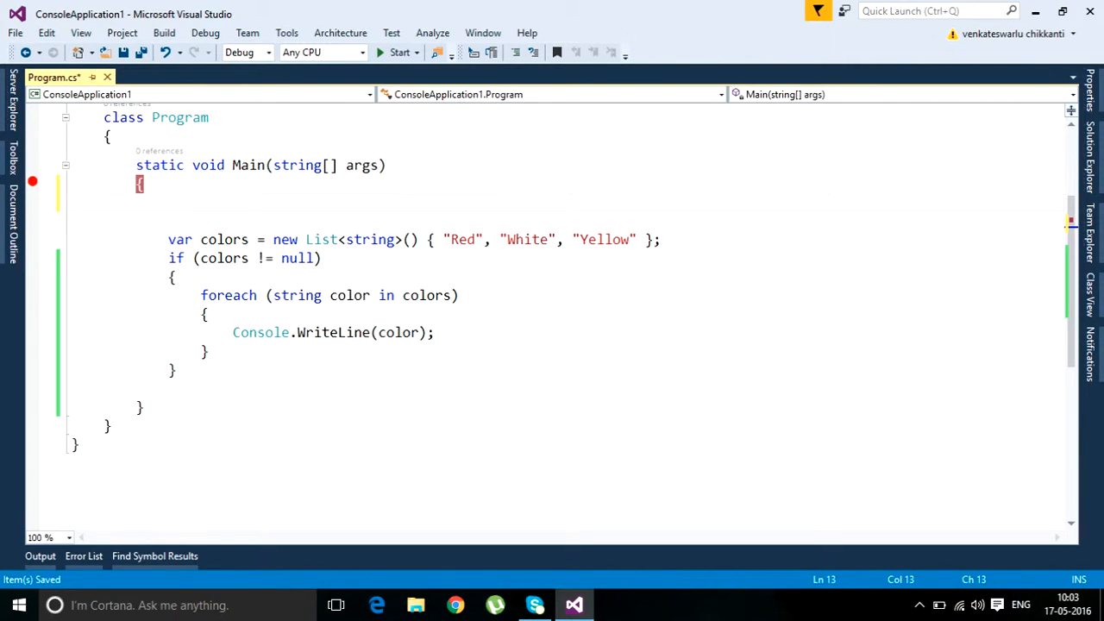
pyautogui.write('try')
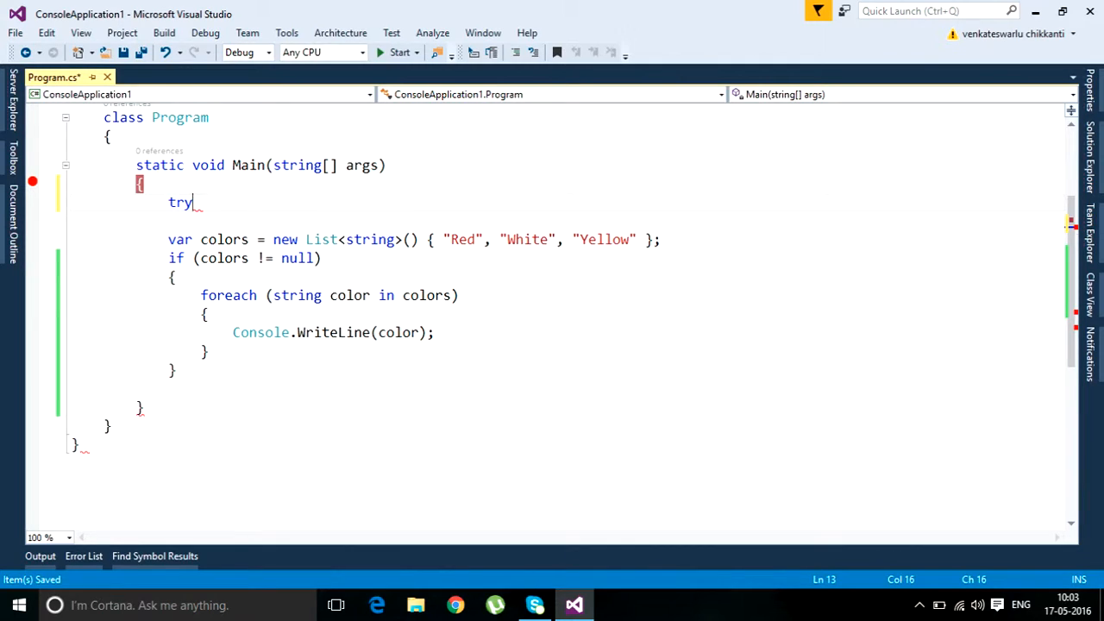
pyautogui.write('{')
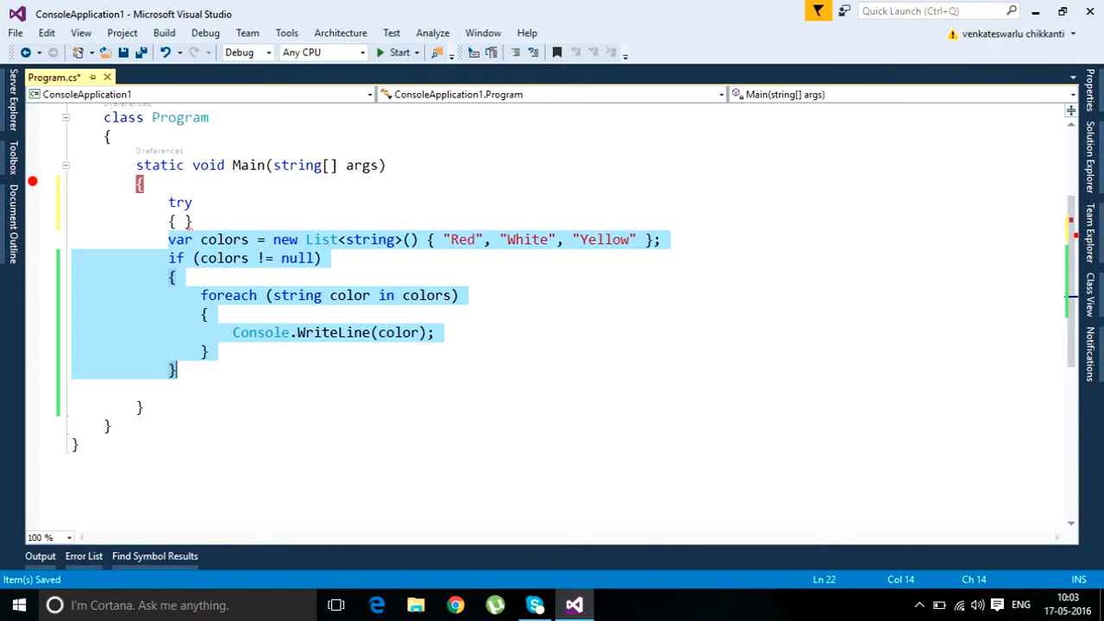
pyautogui.press('Delete')
pyautogui.write('}')
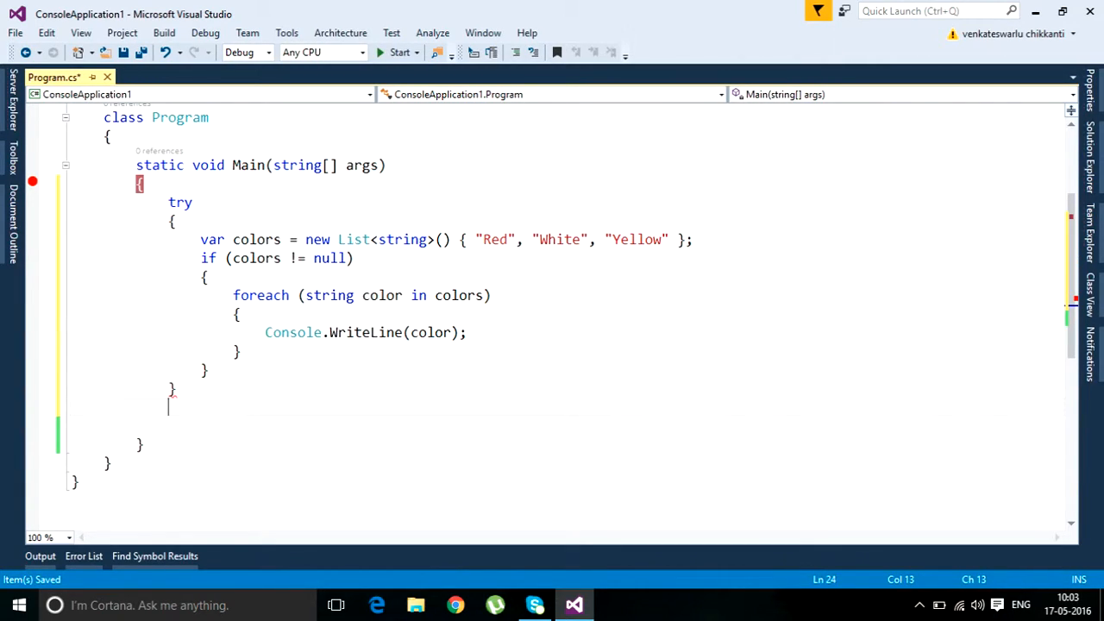
# - Add catch (Exception ex) writing ex.Message with Console.WriteLine, then save the file
pyautogui.write('catch')
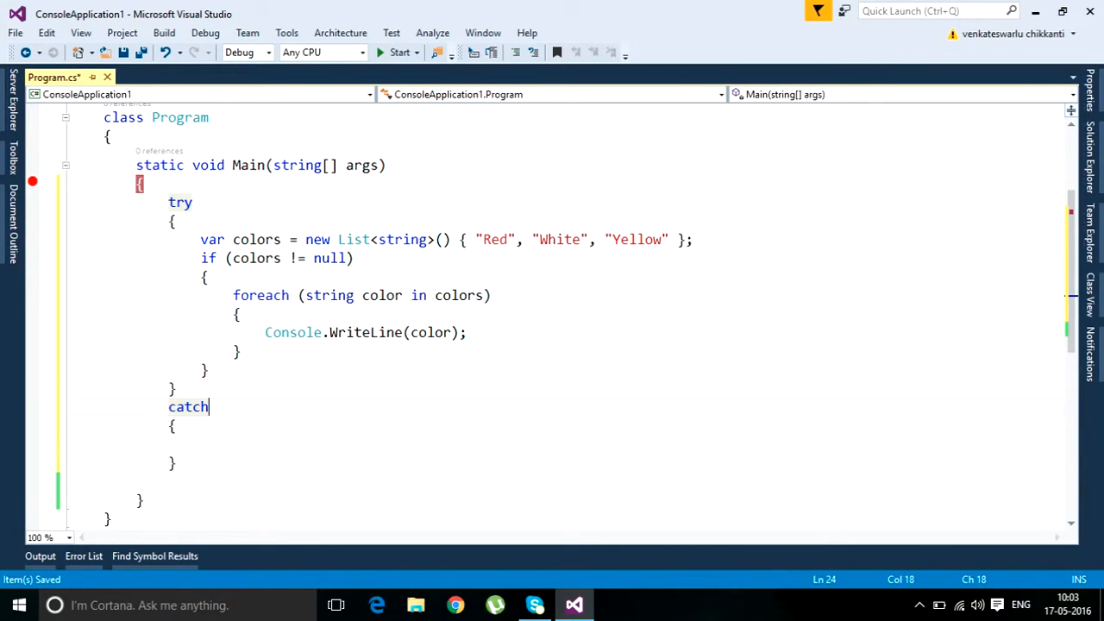
pyautogui.write('(')
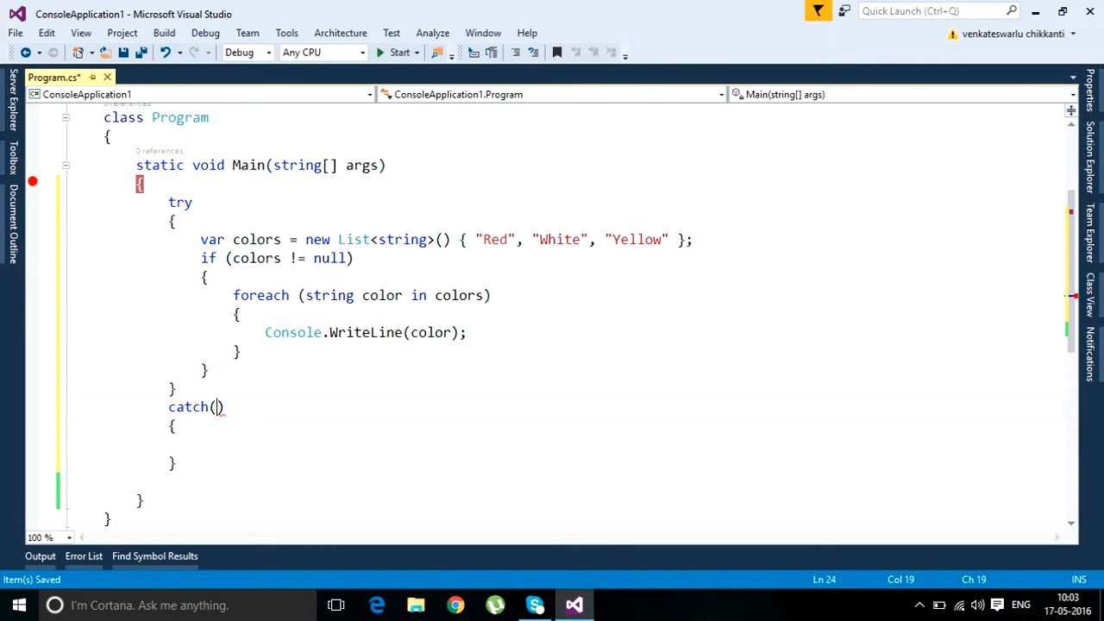
pyautogui.write('Exception')
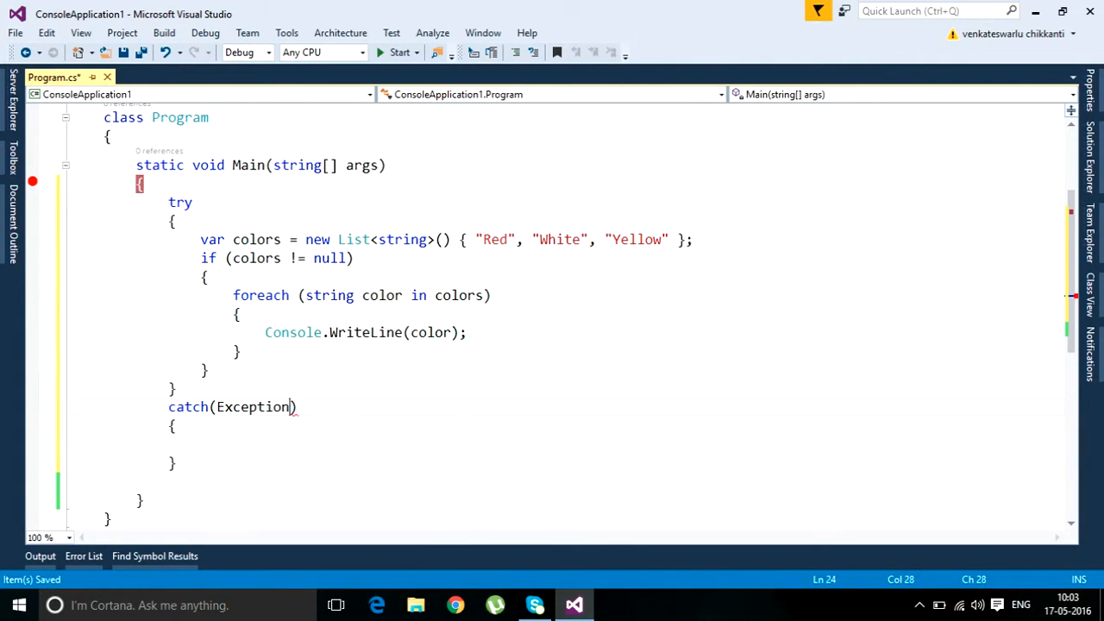
pyautogui.write('ex')
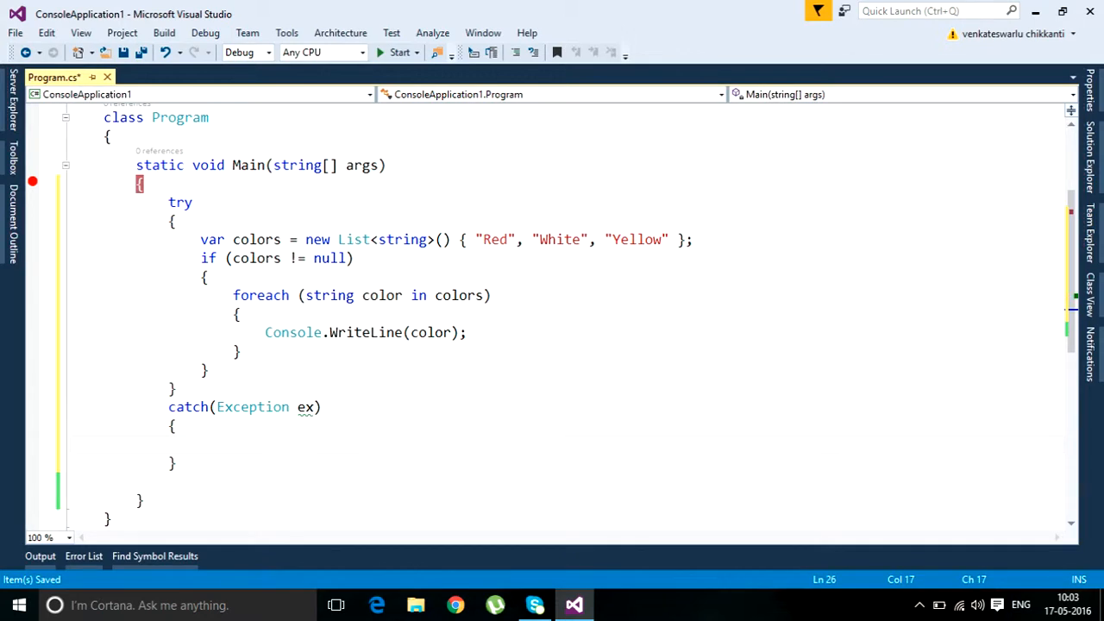
pyautogui.write('Console')
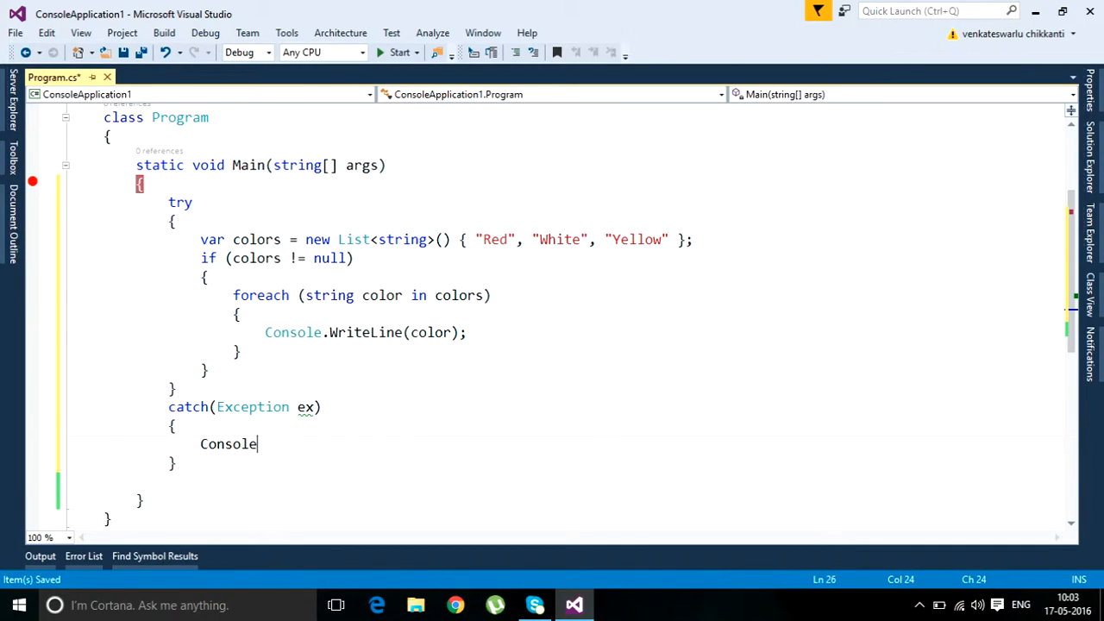
pyautogui.write('.wr')
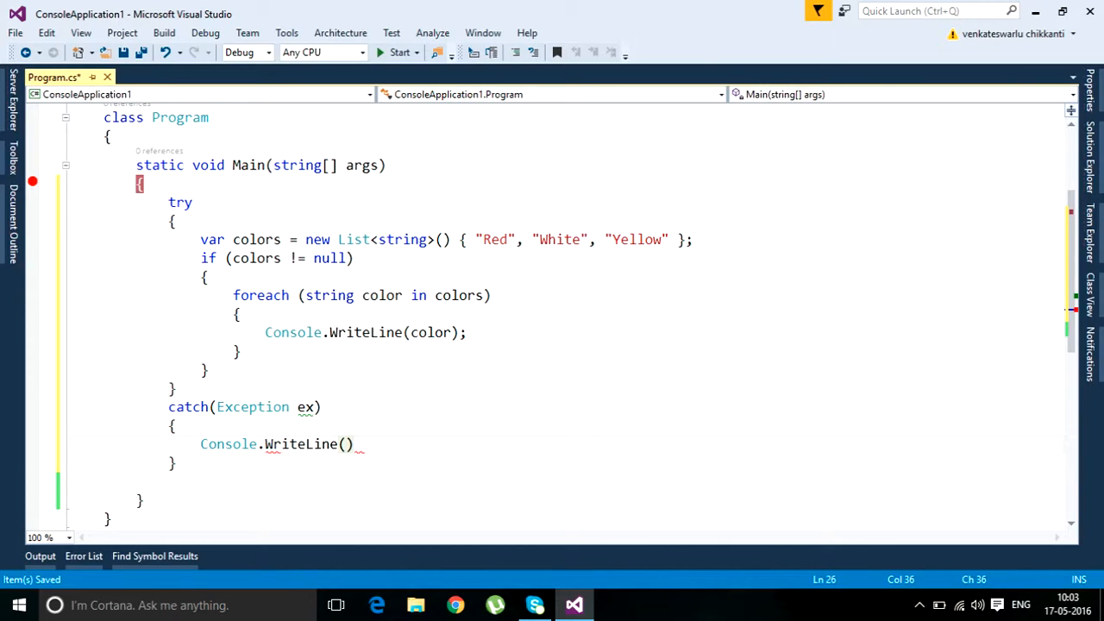
pyautogui.write(';')
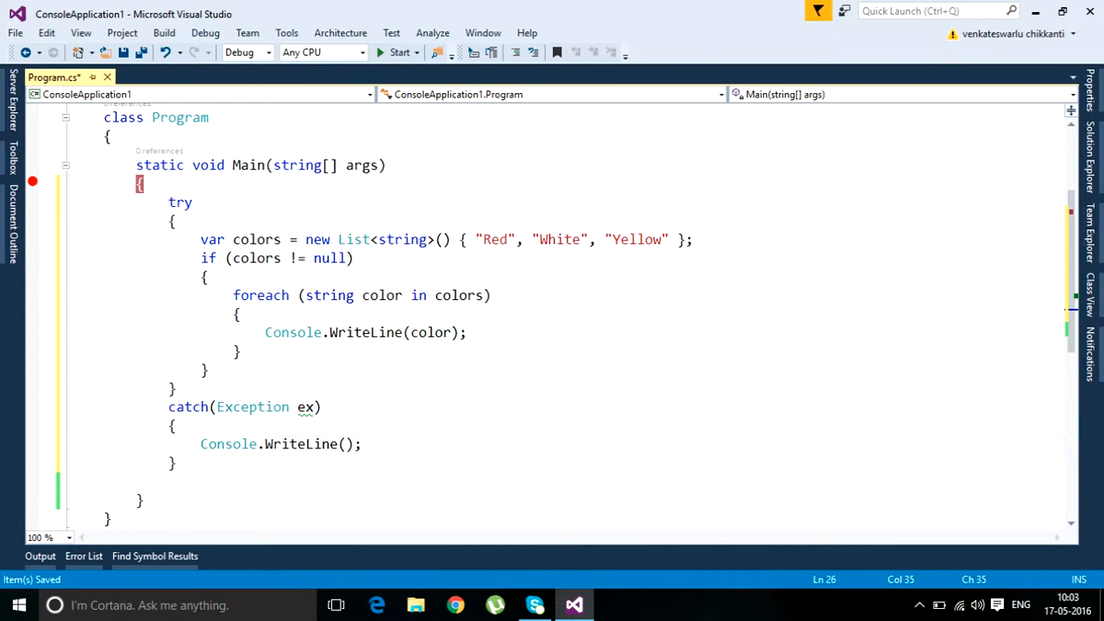
pyautogui.write('ex.me')
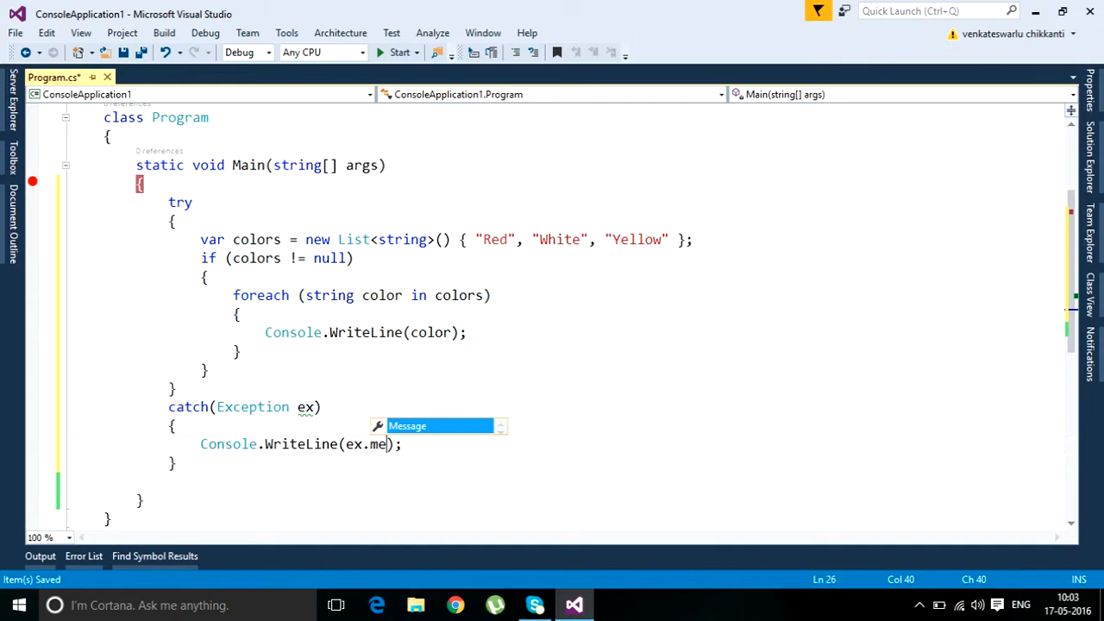
pyautogui.press('Tab')
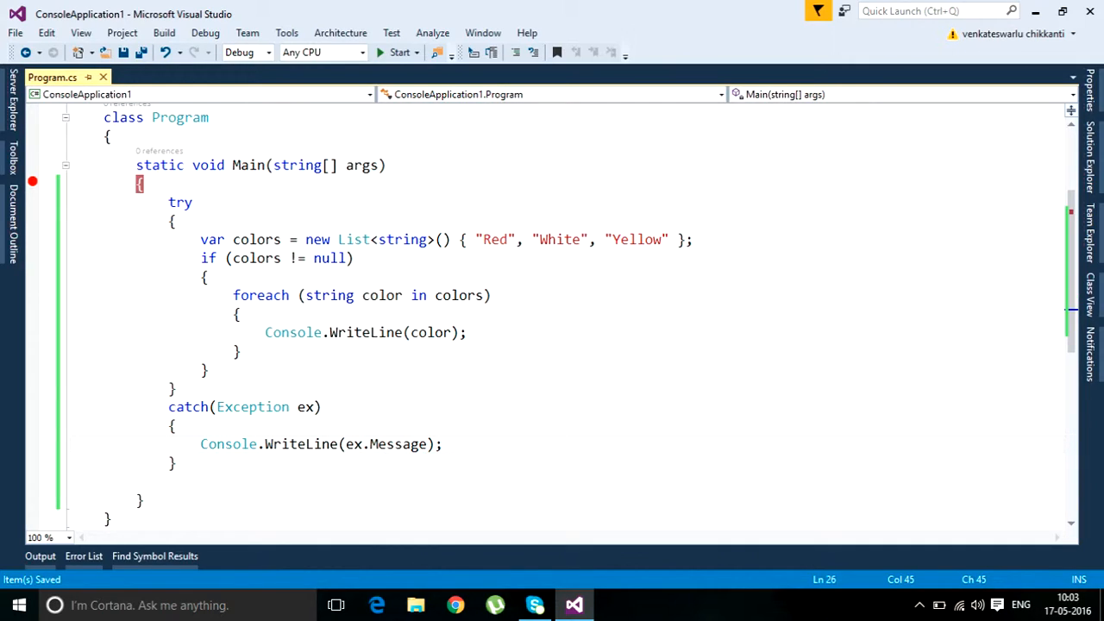
# - Undo the try/catch so the plain colors code returns, and select that code
pyautogui.doubleClick(397, 444)
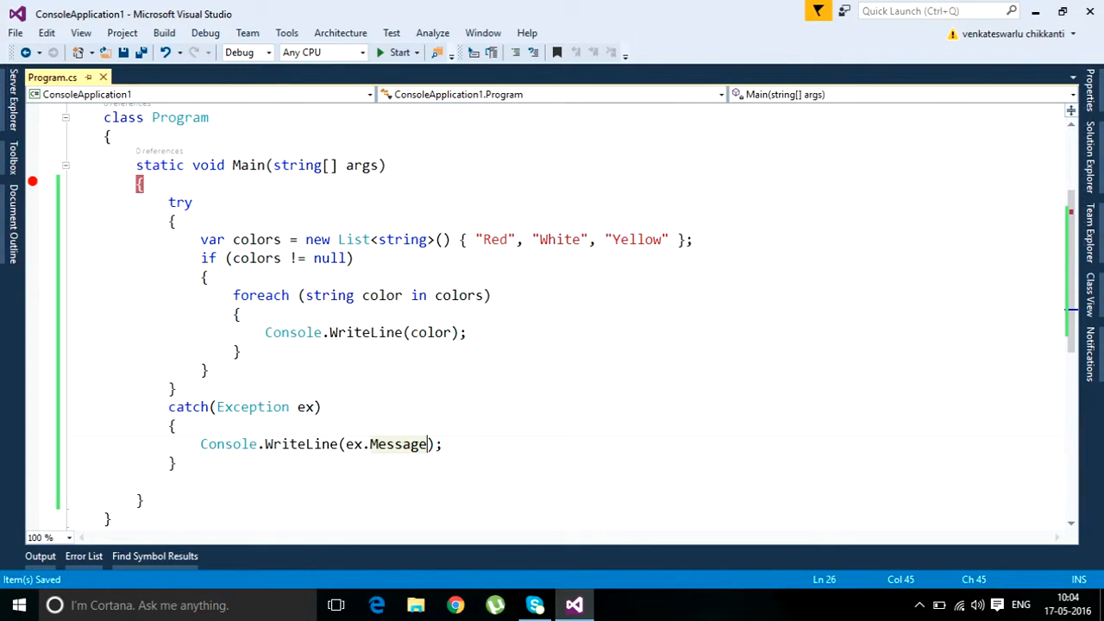
pyautogui.moveTo(200, 239); pyautogui.dragTo(208, 370)
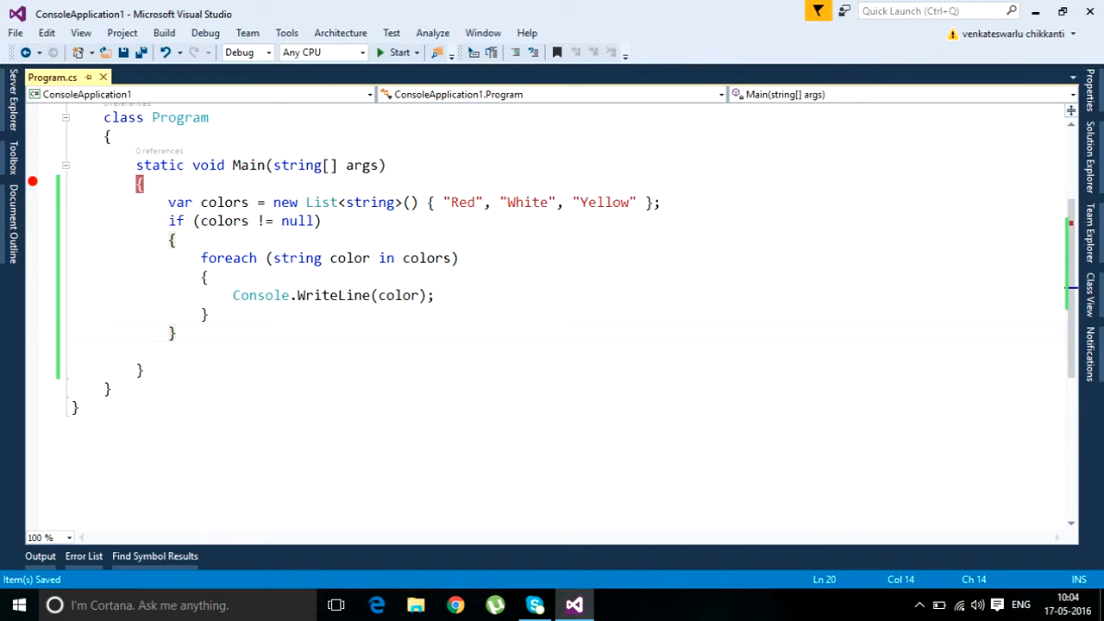
pyautogui.click(176, 333)
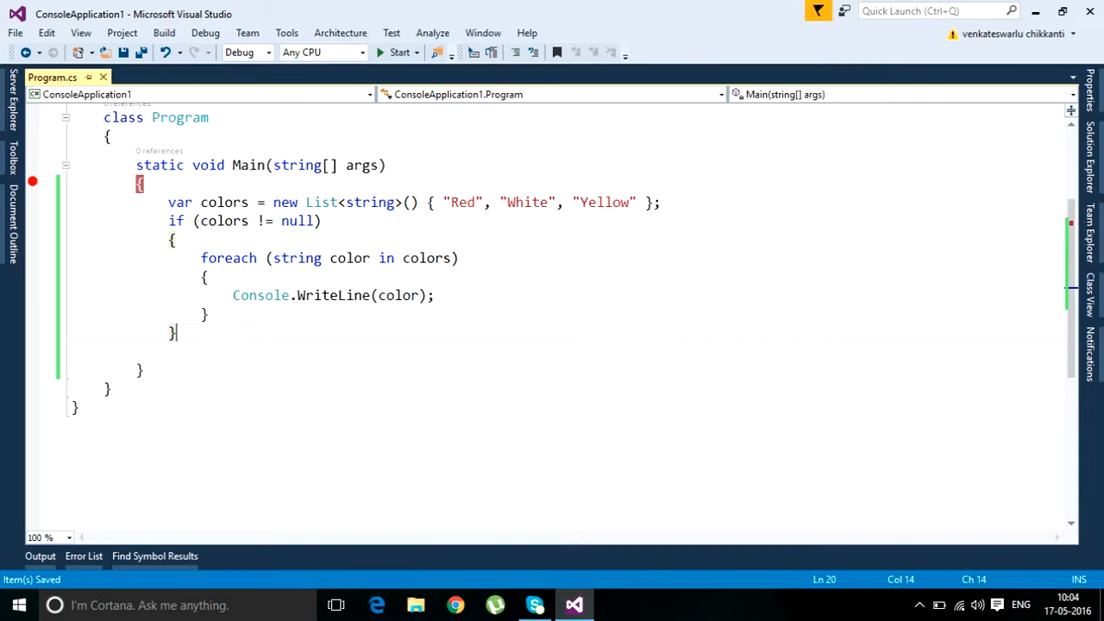
pyautogui.moveTo(168, 202); pyautogui.dragTo(179, 335)
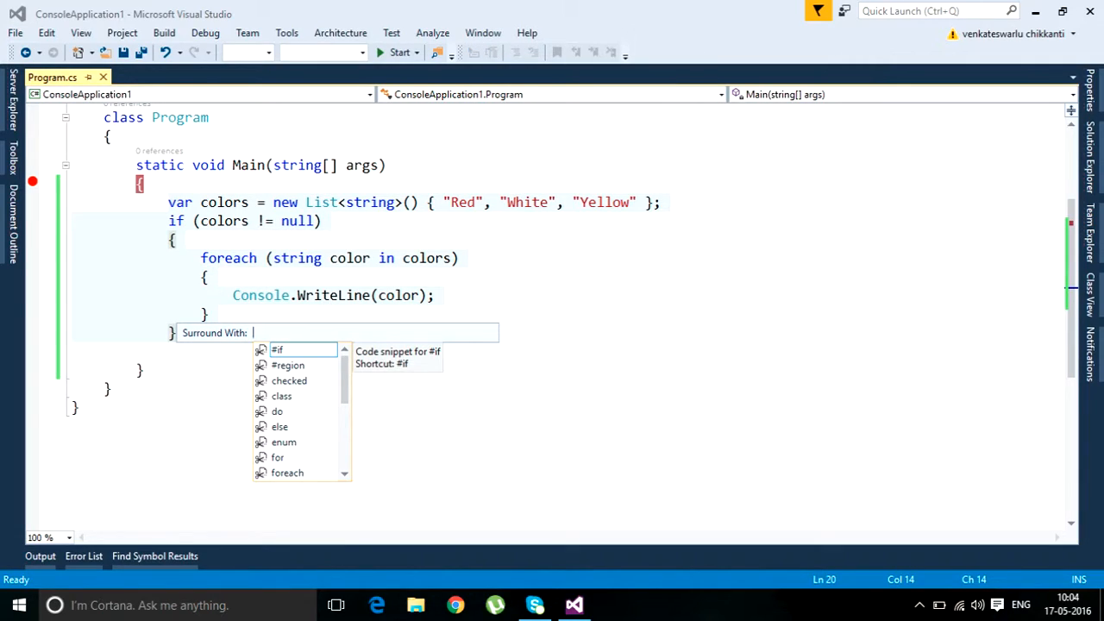
# - Apply the try snippet around the colors code, naming the caught exception ex
pyautogui.write('t')
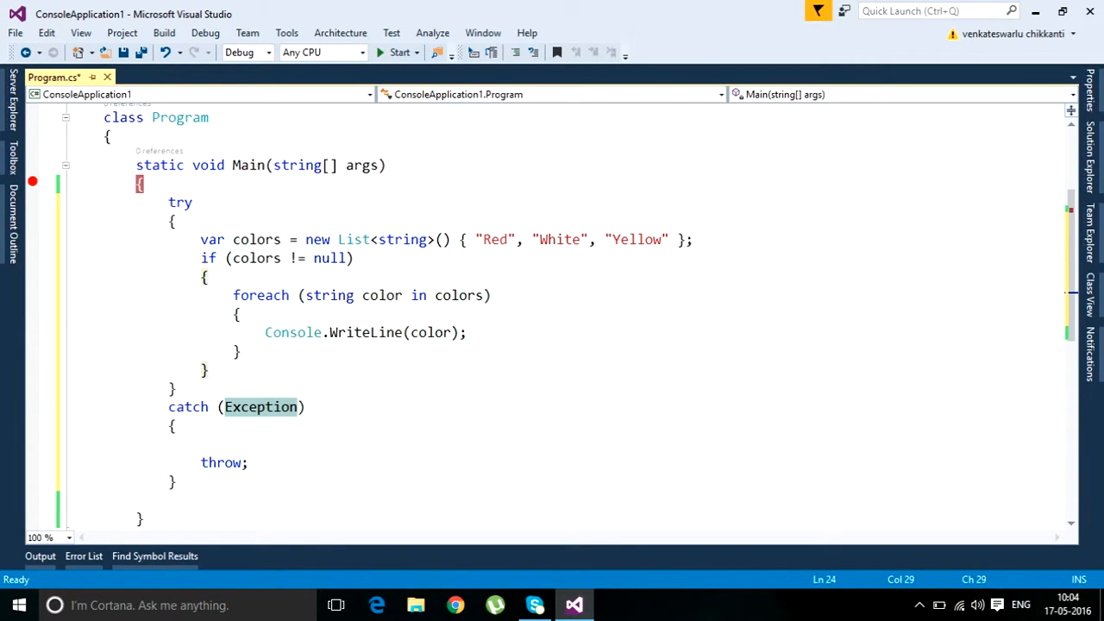
pyautogui.doubleClick(260, 407)
pyautogui.write(' e')
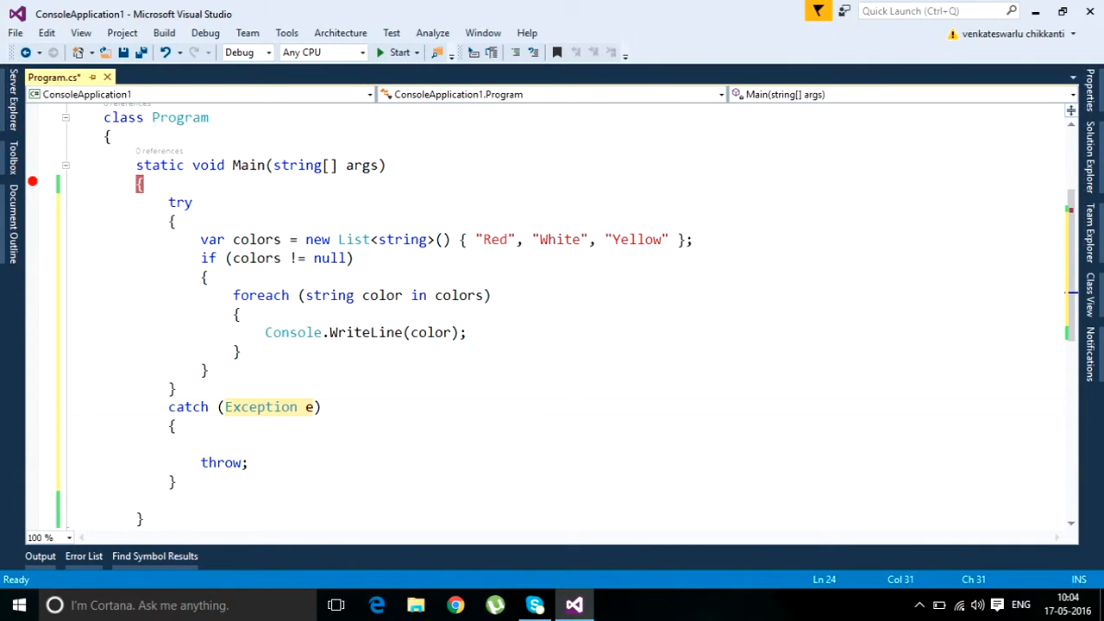
pyautogui.write('x')
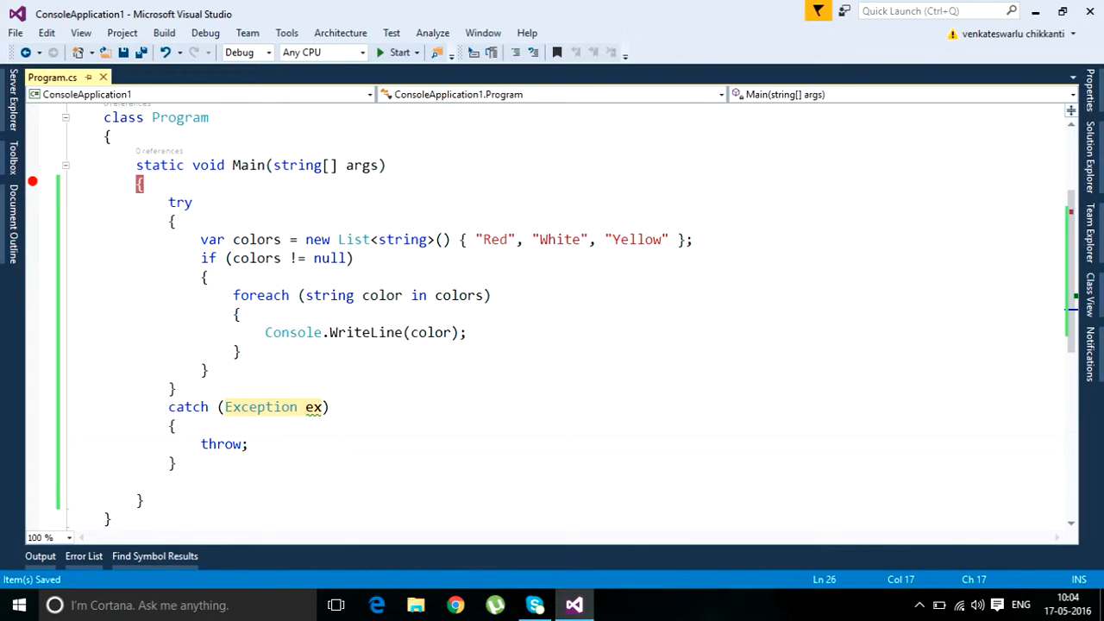
# - Replace the catch block's throw; with Console.WriteLine(ex);
pyautogui.doubleClick(221, 443)
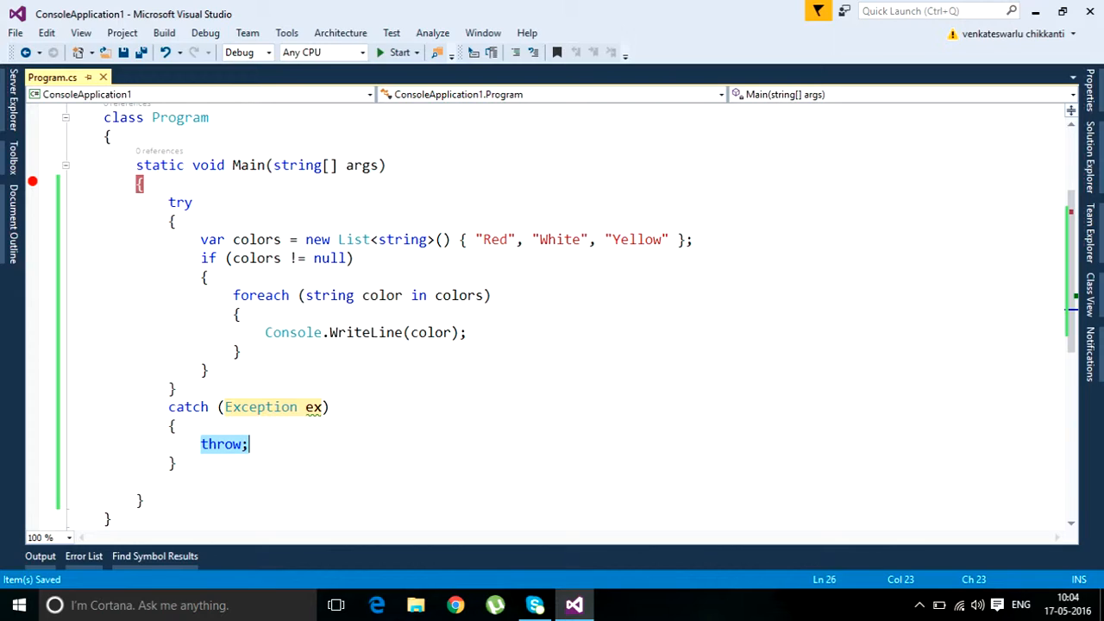
pyautogui.write('cons')
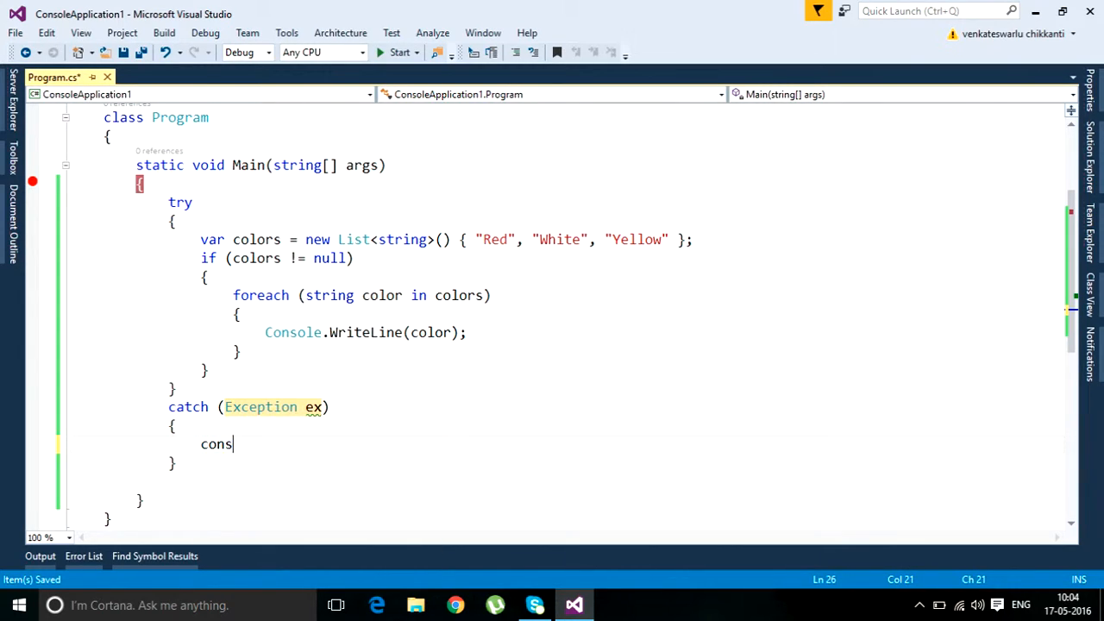
pyautogui.write('ole')
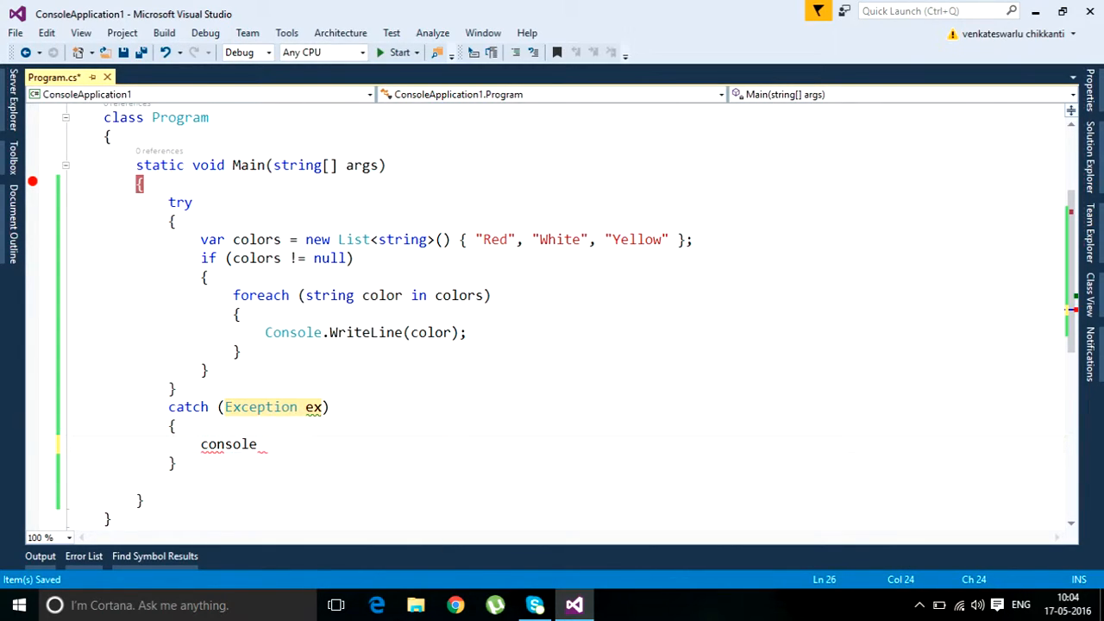
pyautogui.write('.WriteLine(')
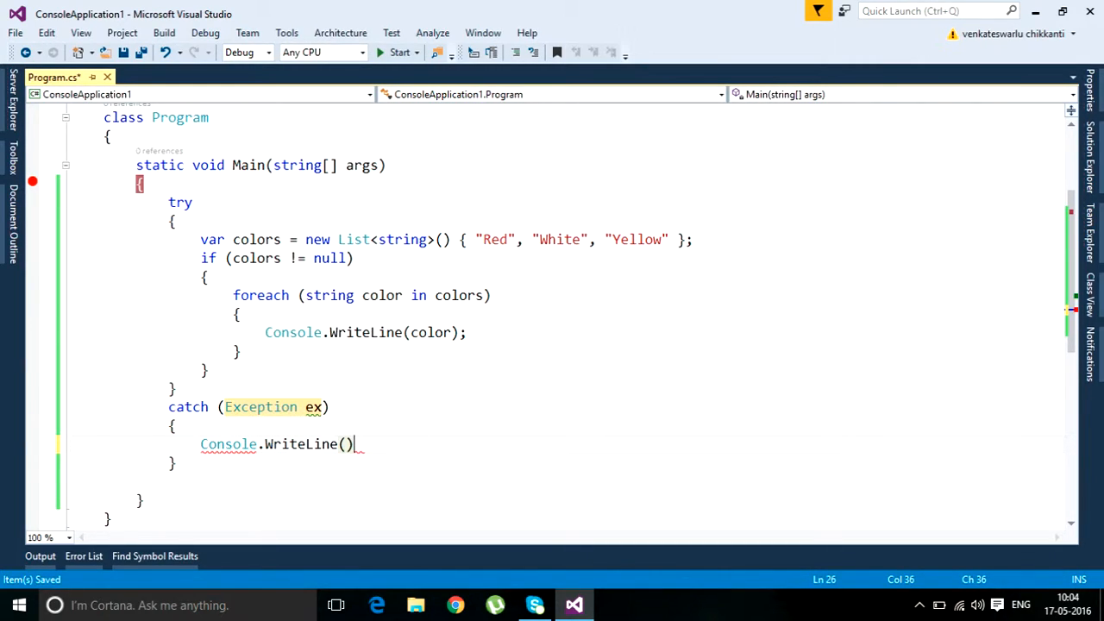
pyautogui.write('ex')
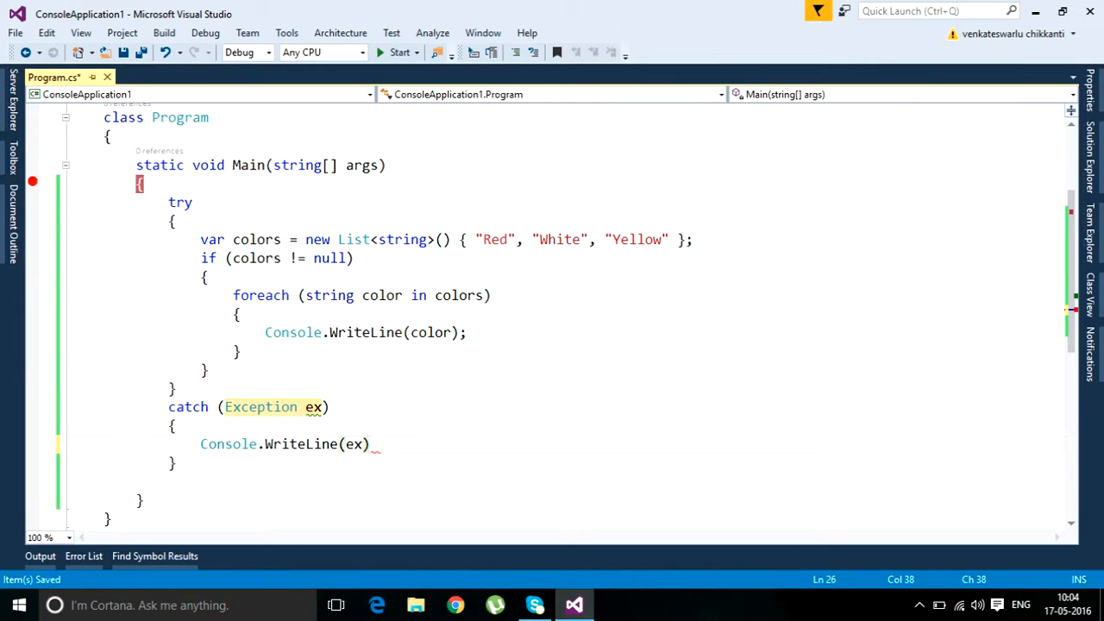
pyautogui.write(';')
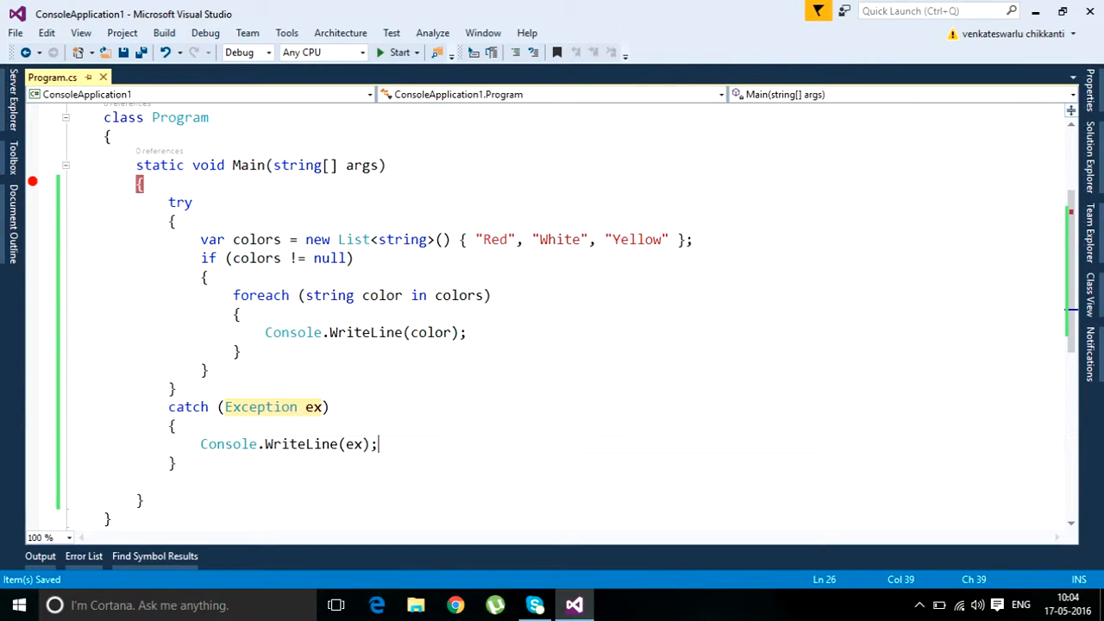